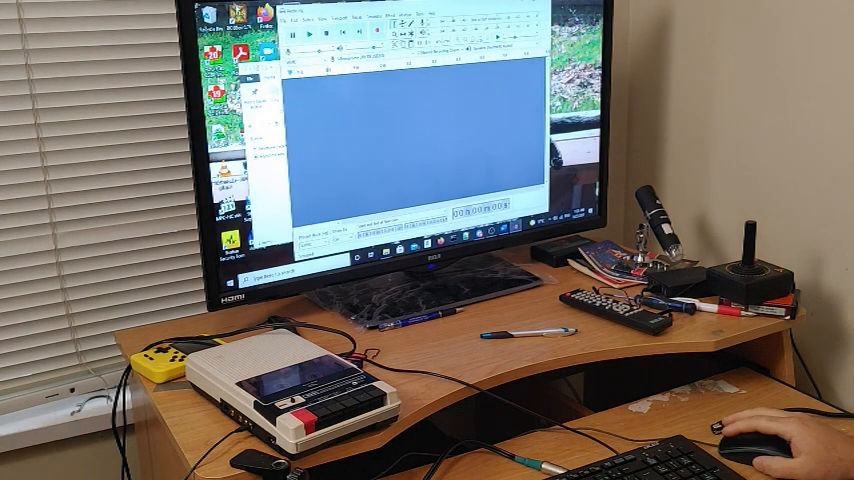
- Open the File menu to load the game's cassette audio into the project
{"action": "left_click", "coordinate": [300, 18]}
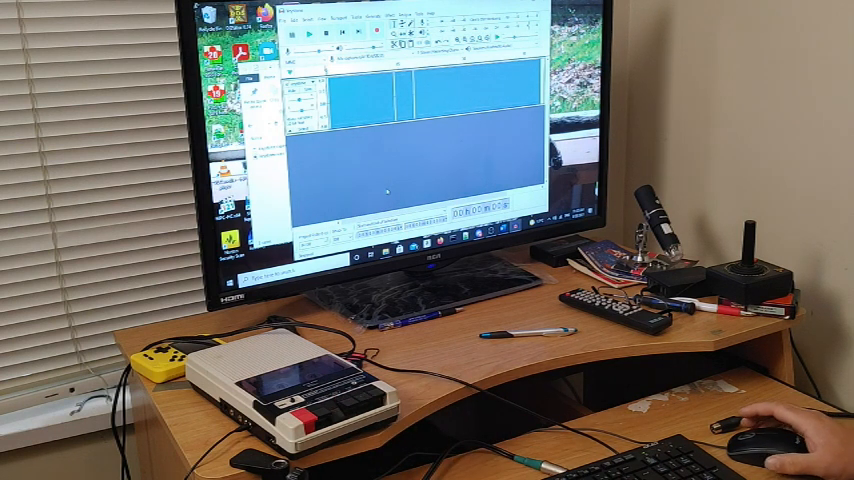
{"action": "mouse_move", "coordinate": [450, 400]}
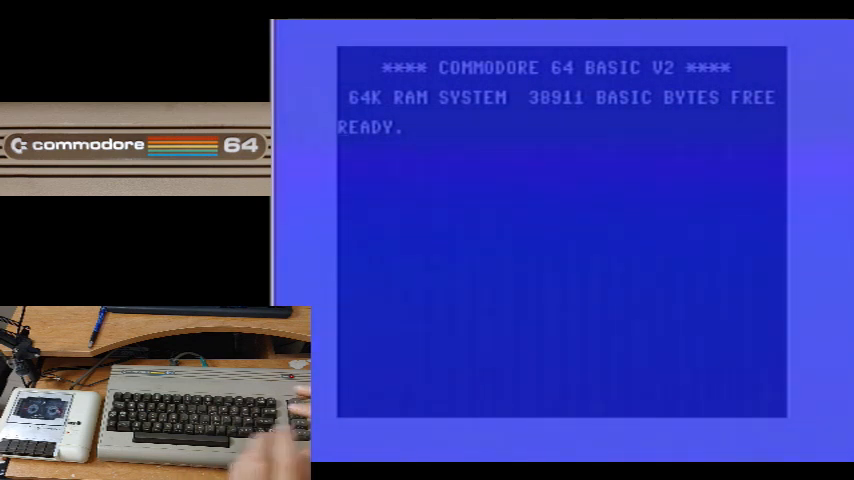
- LOAD Ghosts 'n Goblins from tape, then RUN it to reach the Novaload title screen
{"action": "type", "text": "LOAD"}
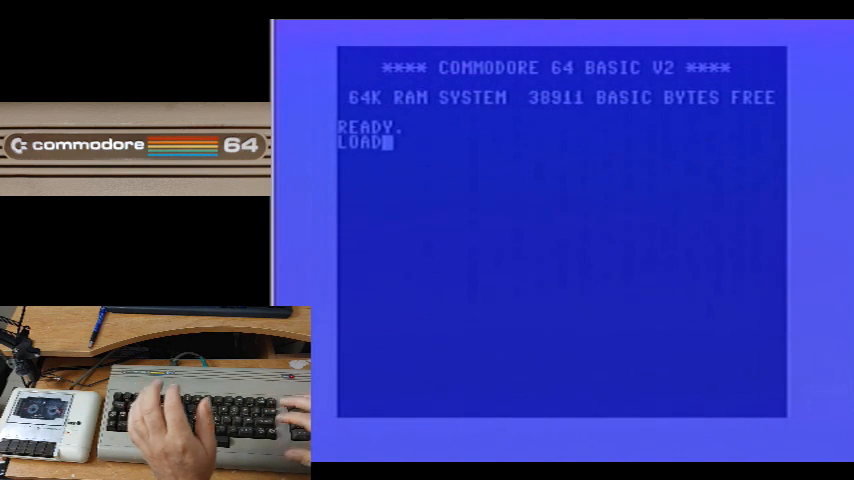
{"action": "key", "text": "Return"}
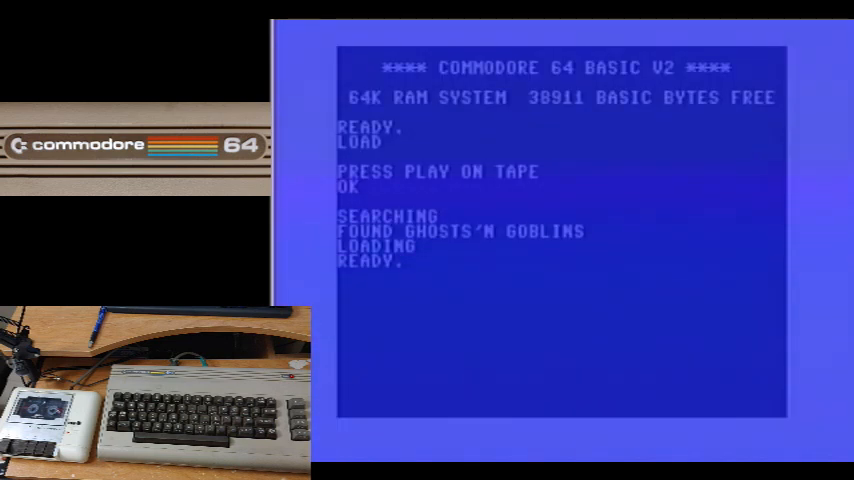
{"action": "type", "text": "RUN"}
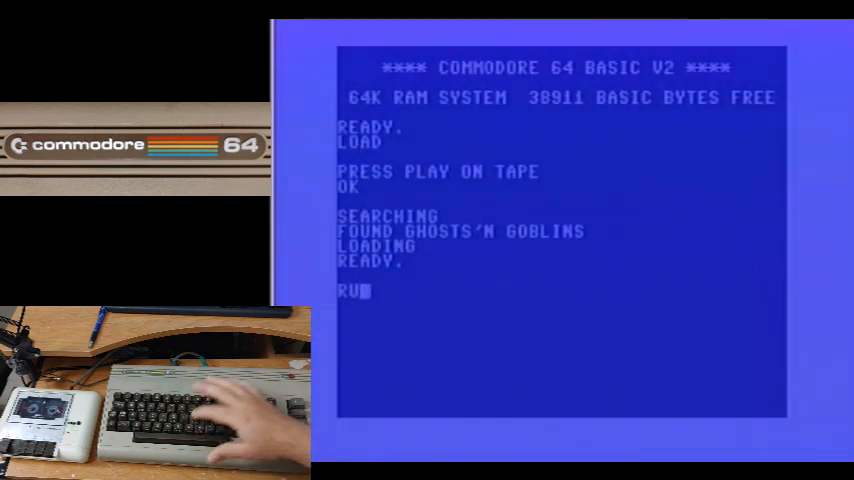
{"action": "key", "text": "Return"}
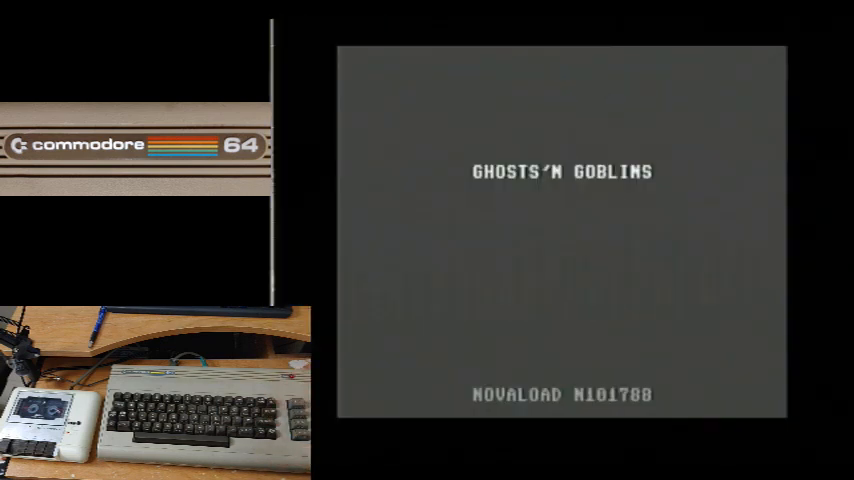